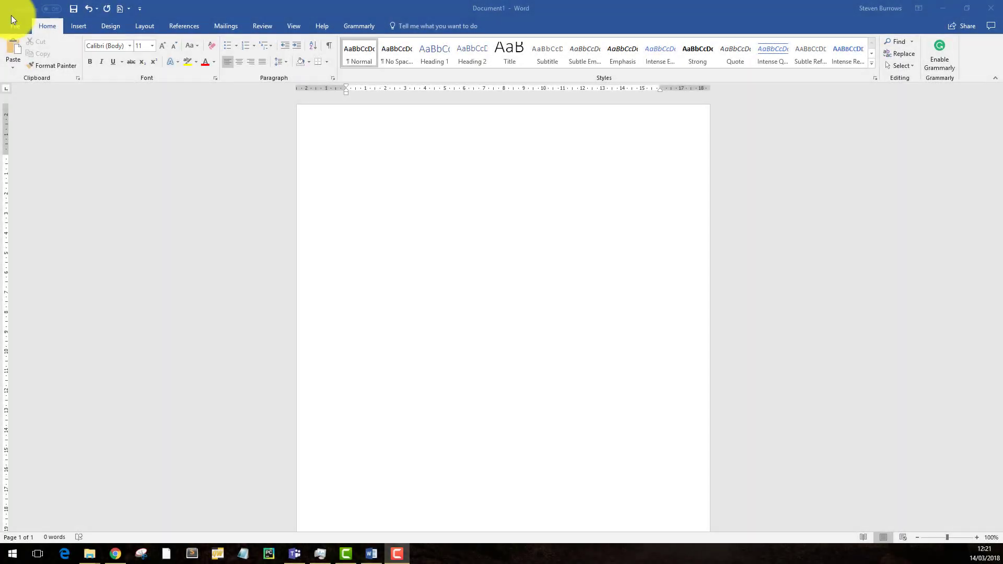
mouse_move(80, 114)
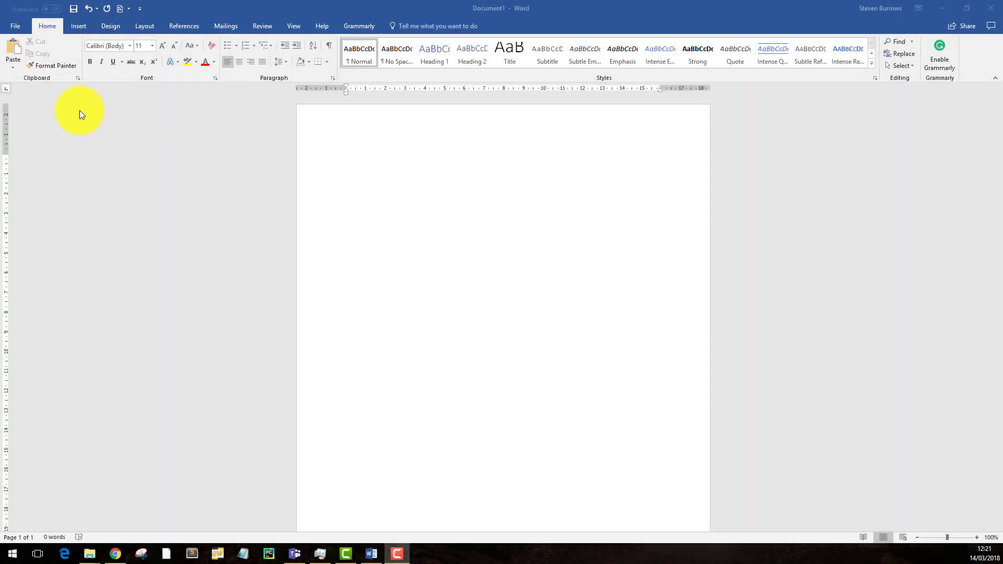
mouse_move(78, 26)
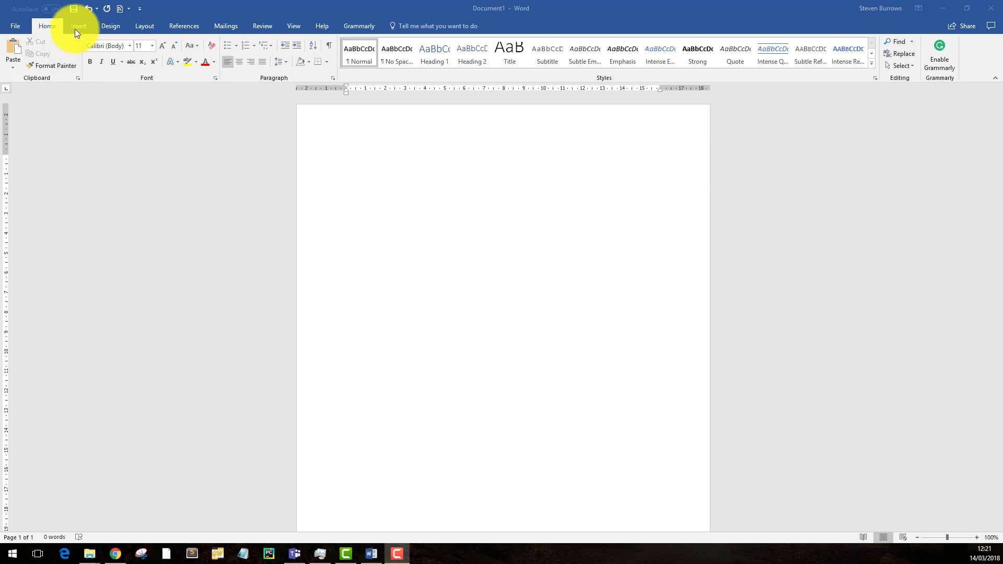
Go to the Insert tab to add the Letterhead4 picture.
click(78, 26)
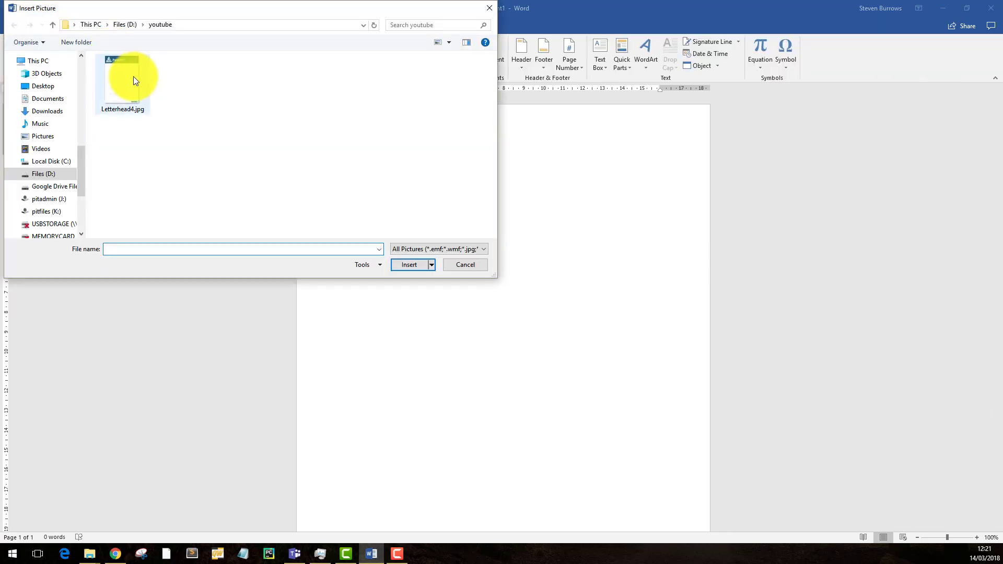
mouse_move(125, 74)
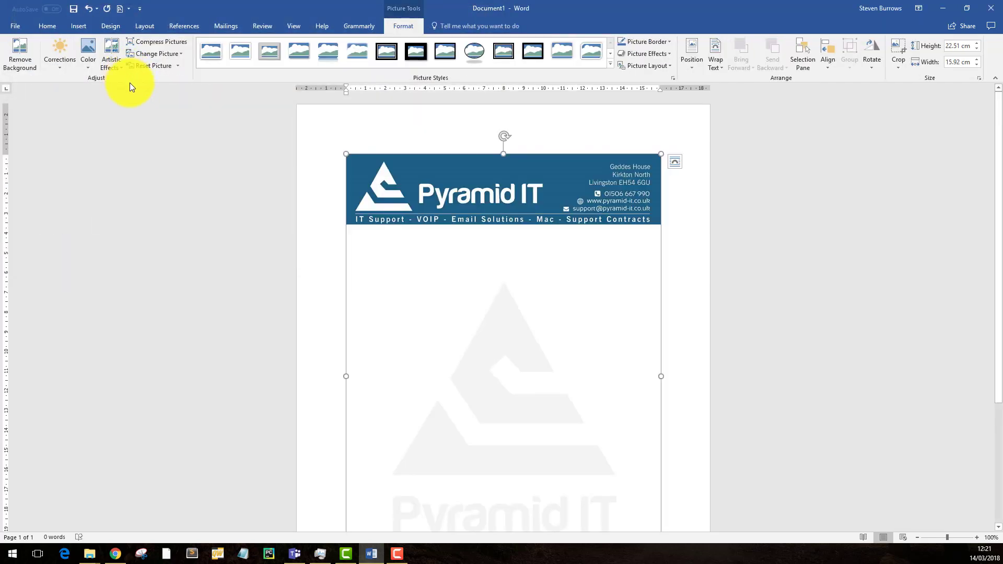
mouse_move(385, 125)
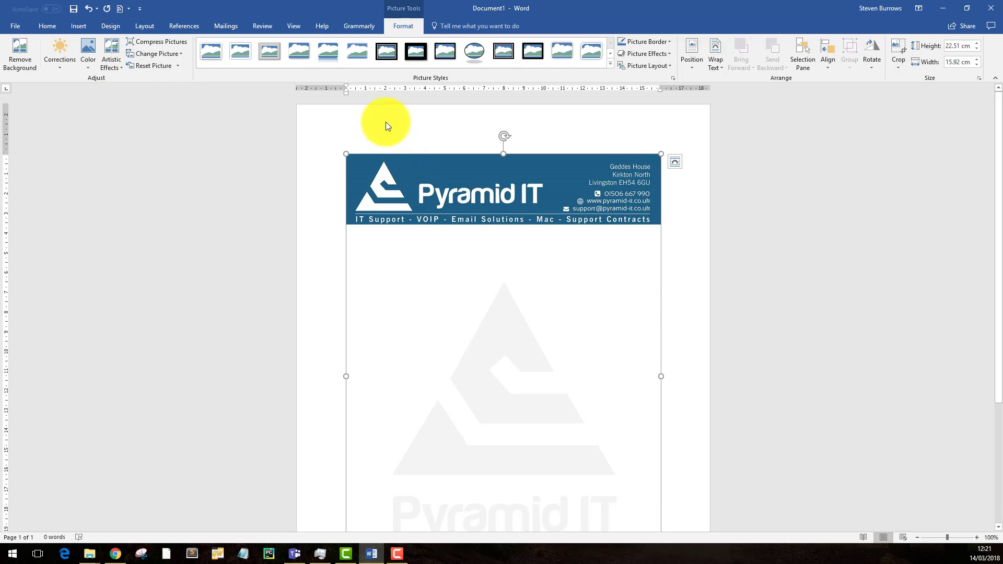
mouse_move(345, 92)
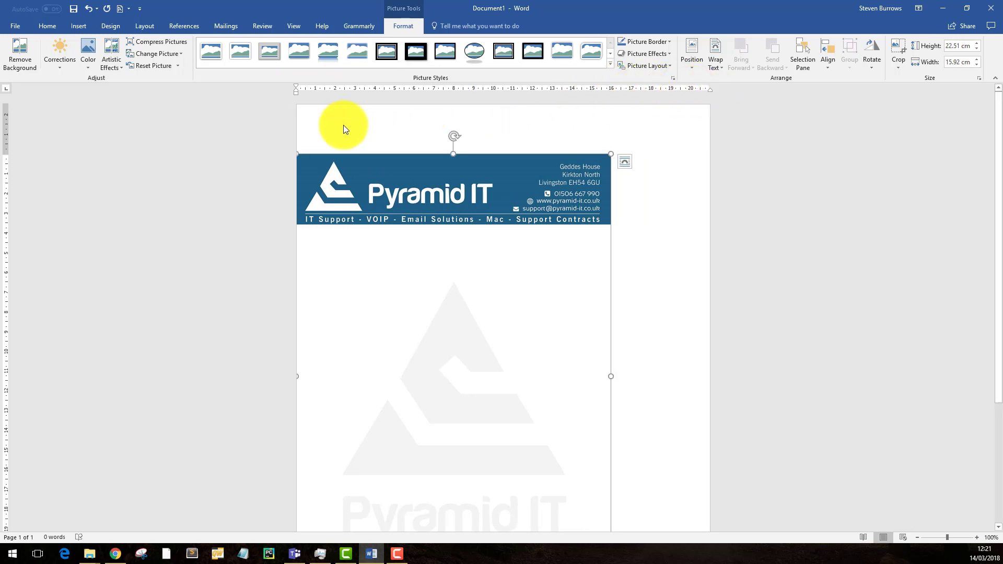
mouse_move(9, 161)
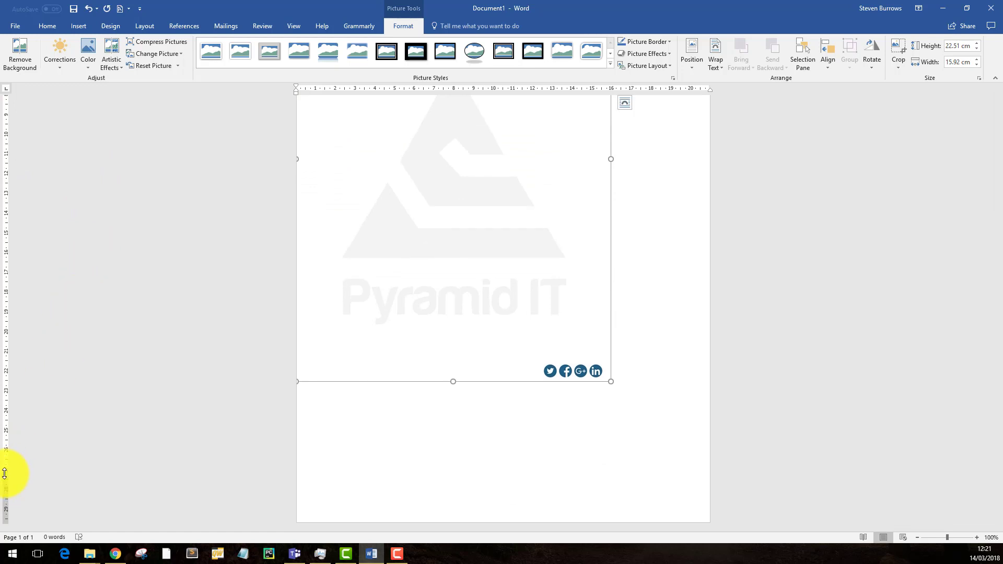
mouse_move(268, 388)
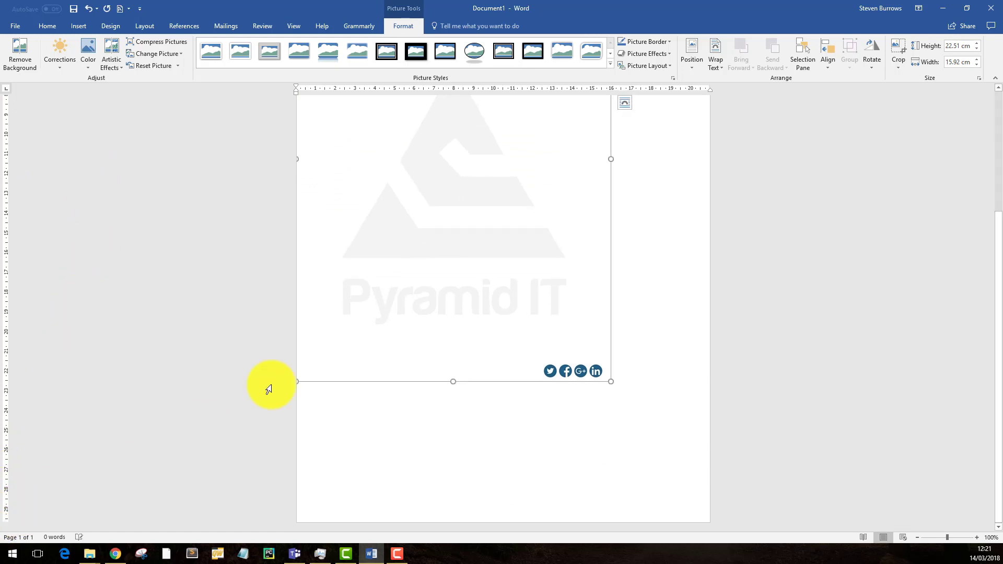
mouse_move(610, 382)
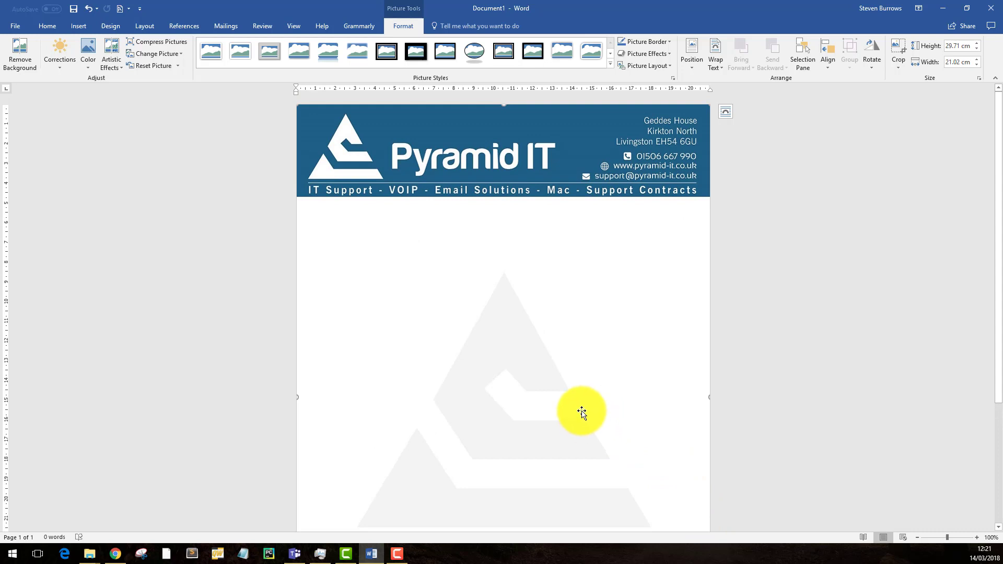
mouse_move(516, 359)
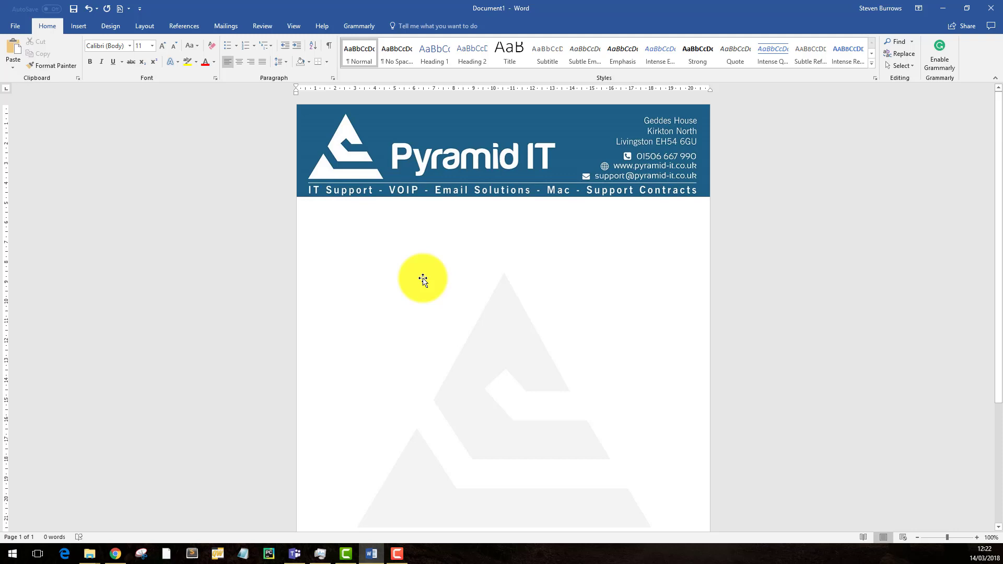
Set the letterhead picture's wrapping to Behind Text and deselect it.
right_click(422, 278)
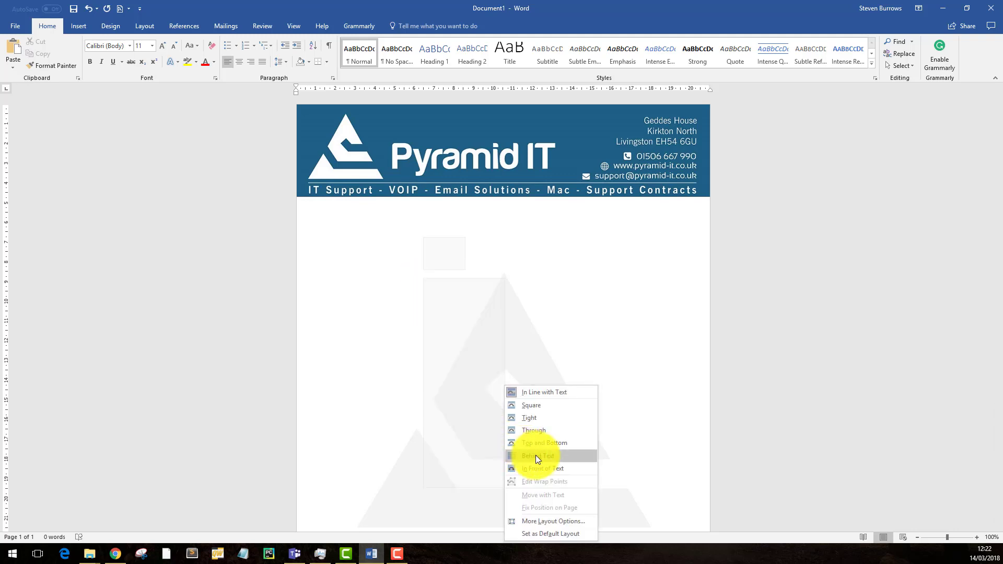
click(537, 456)
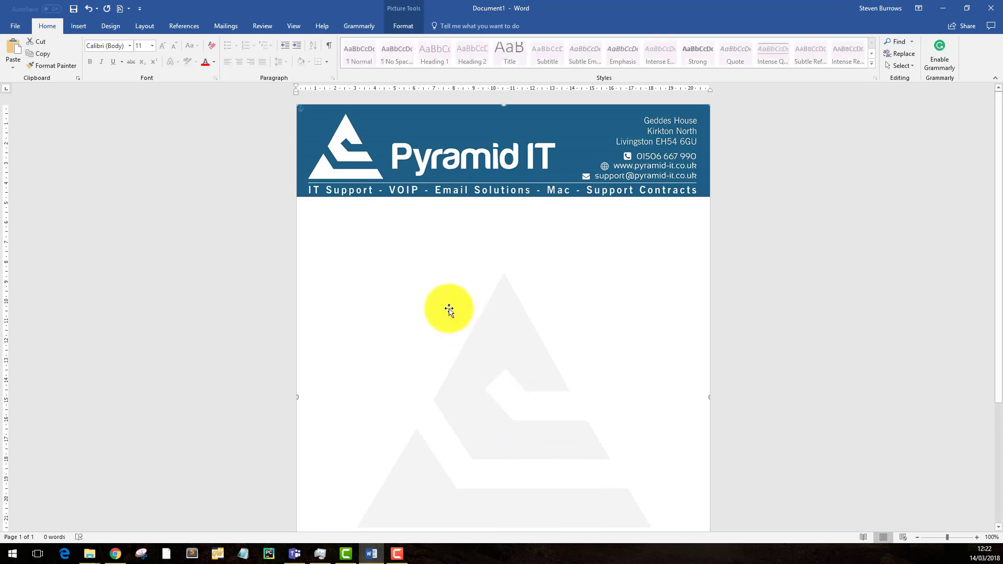
click(447, 307)
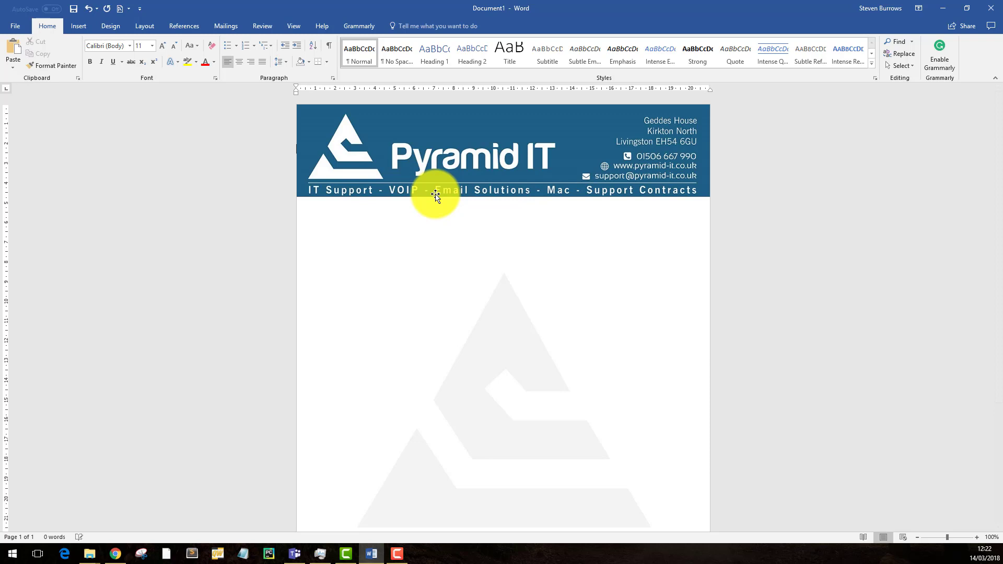
mouse_move(430, 196)
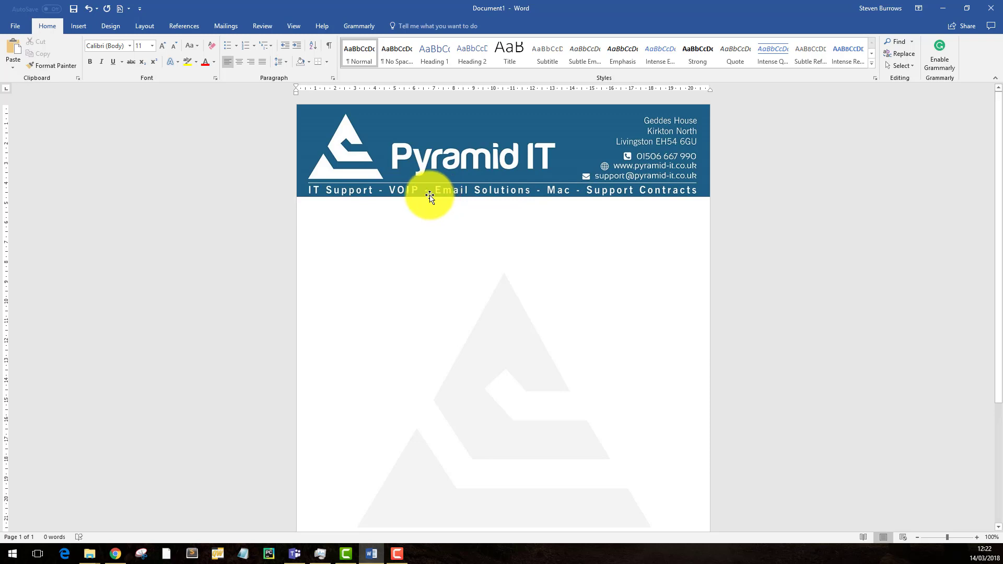
Type the greeting 'Hi steven' below the letterhead banner.
text(Hi s)
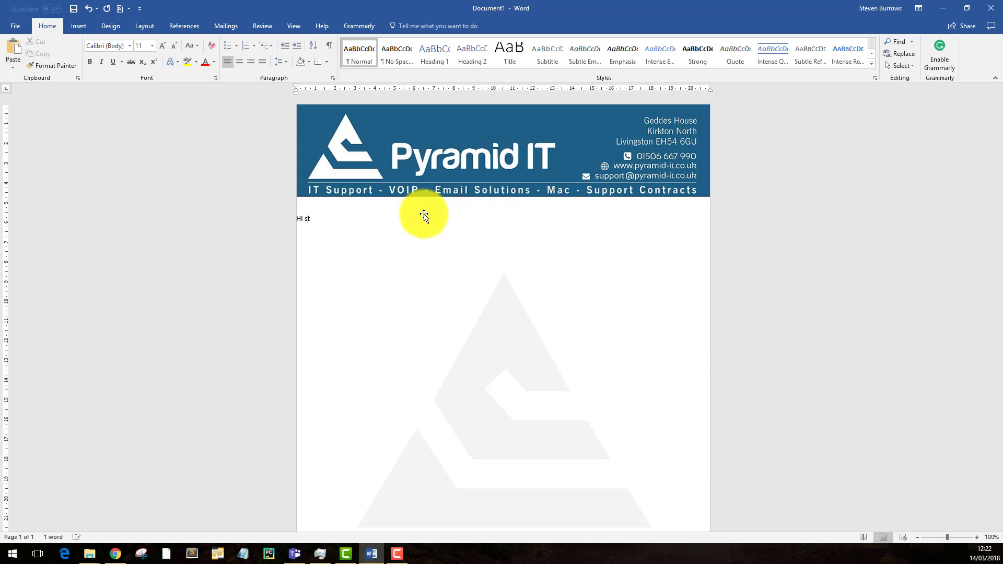
text(teven)
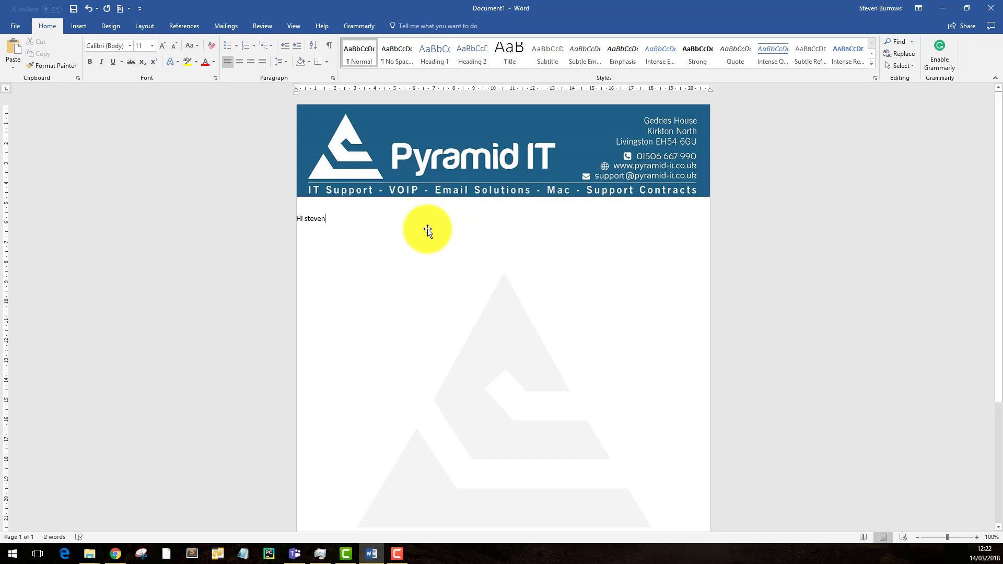
mouse_move(388, 232)
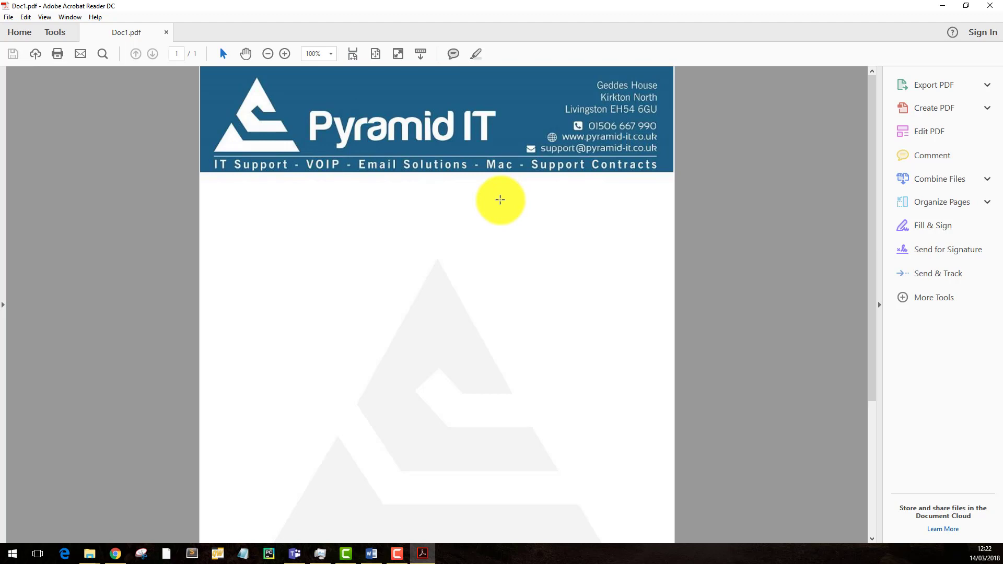
mouse_move(428, 259)
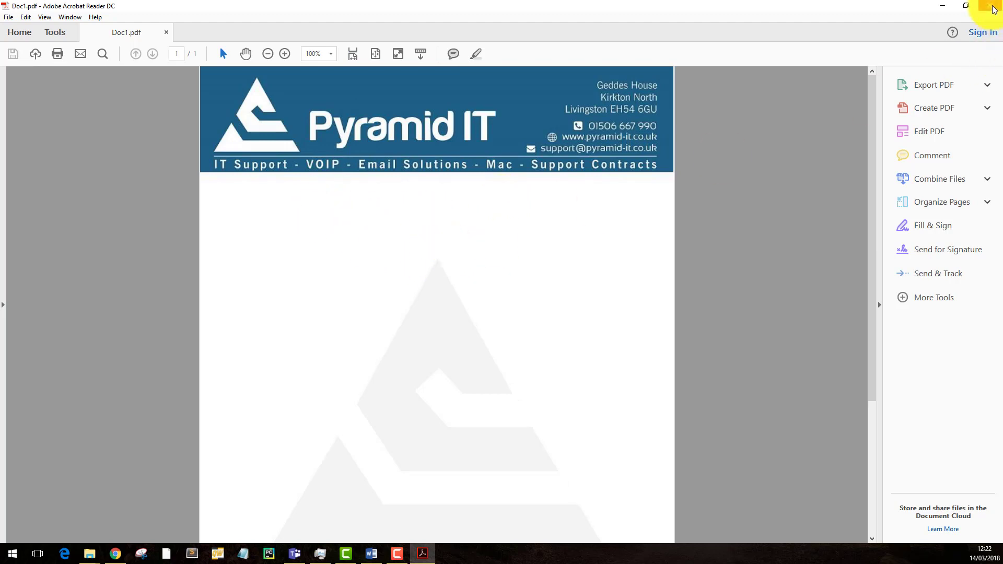
Close the Acrobat PDF window to get back to the Word letterhead document.
click(370, 554)
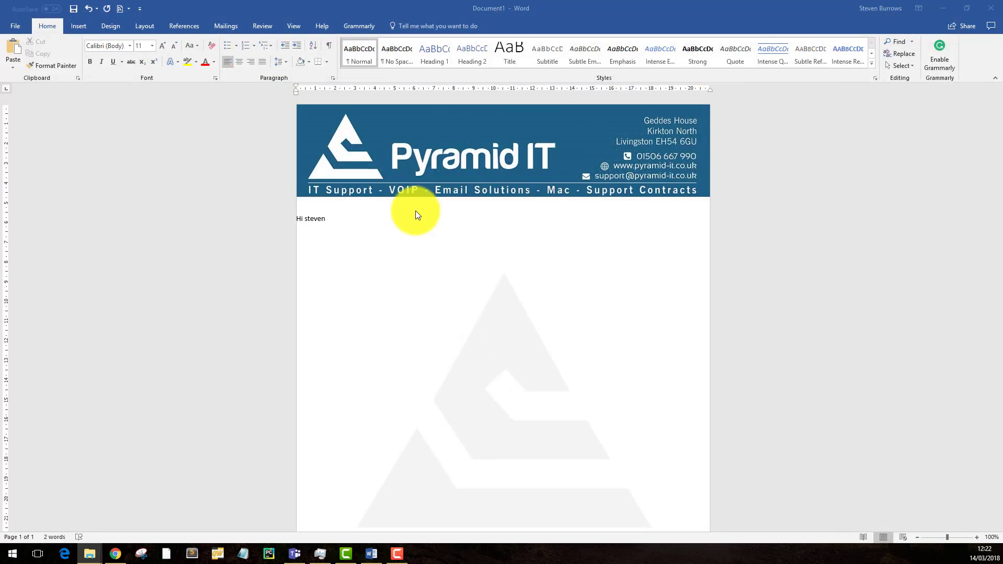
mouse_move(442, 183)
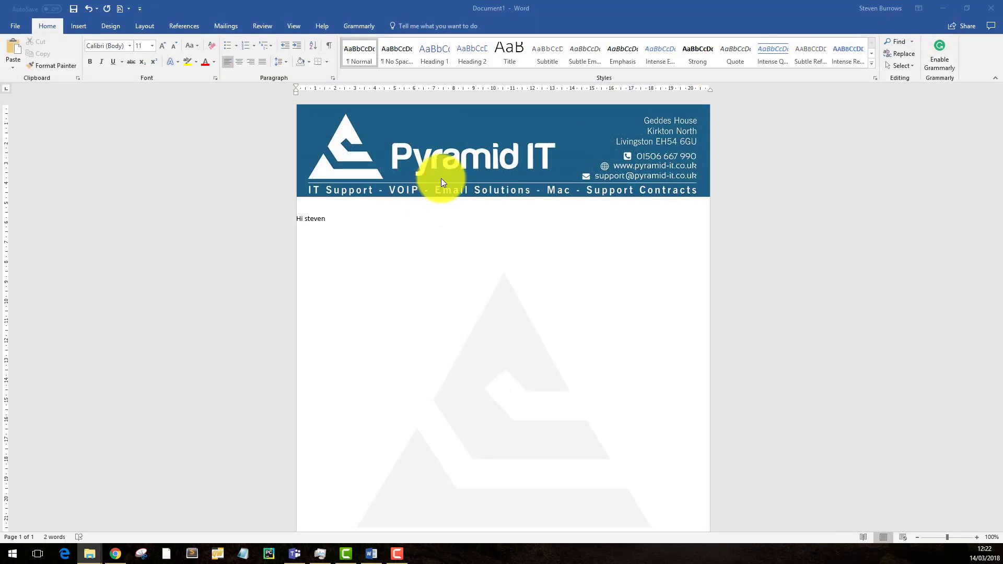
mouse_move(477, 150)
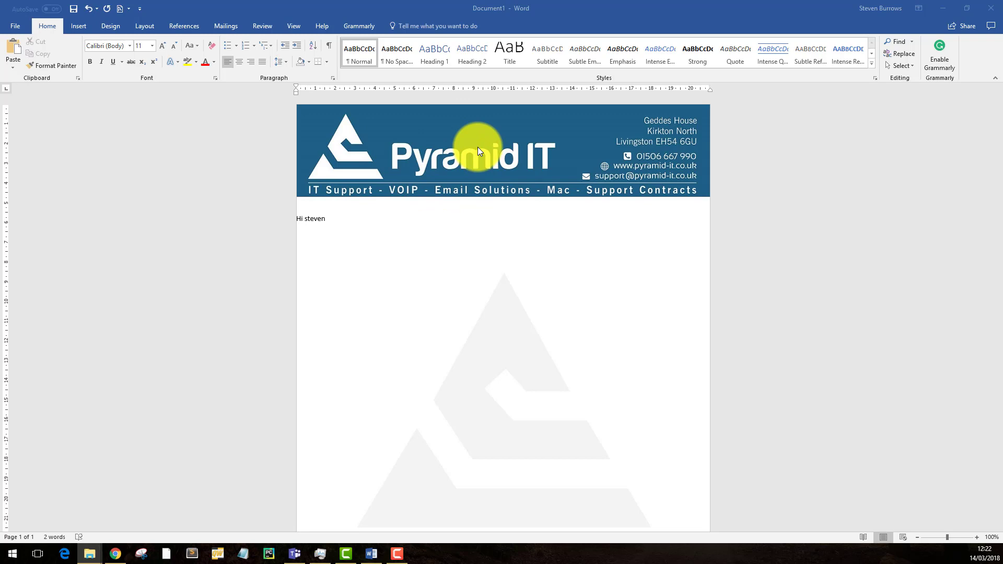
mouse_move(454, 147)
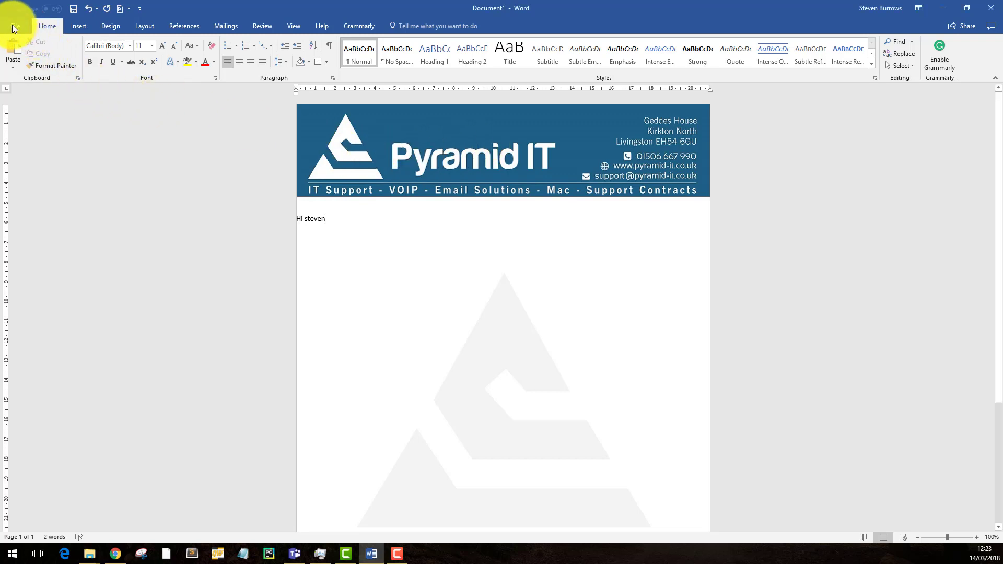
Create the new blank document Document2 from the File menu.
click(13, 26)
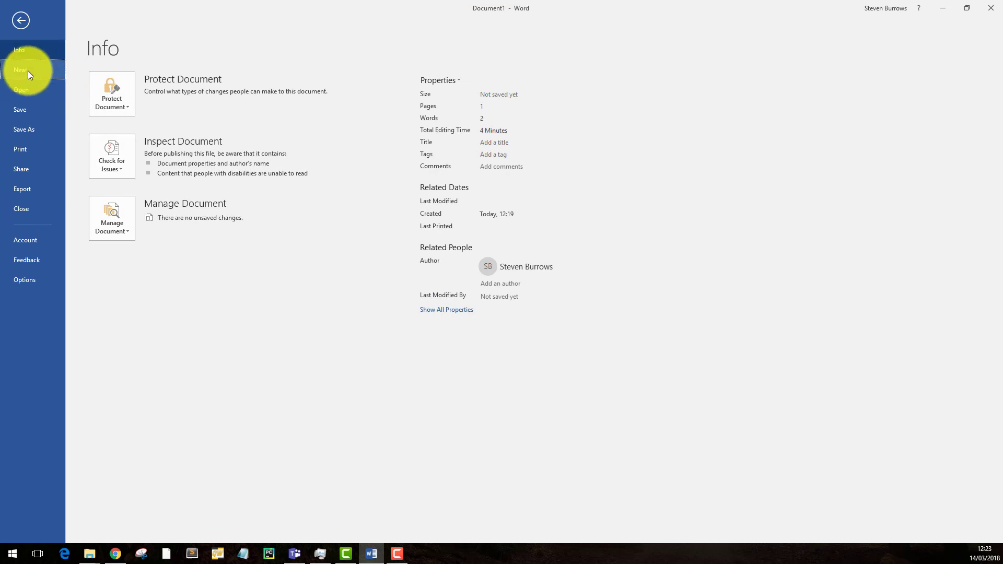
click(20, 71)
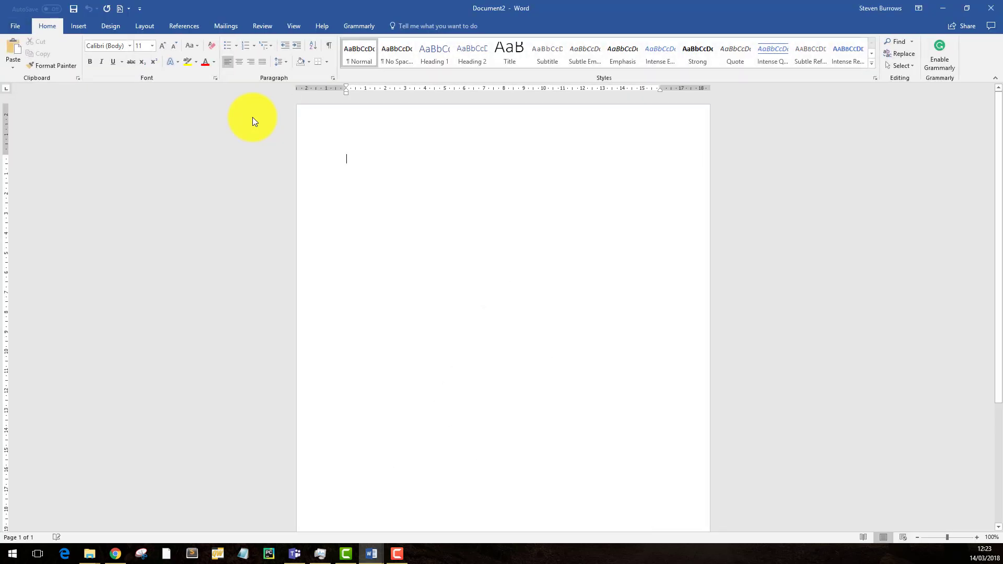
mouse_move(141, 119)
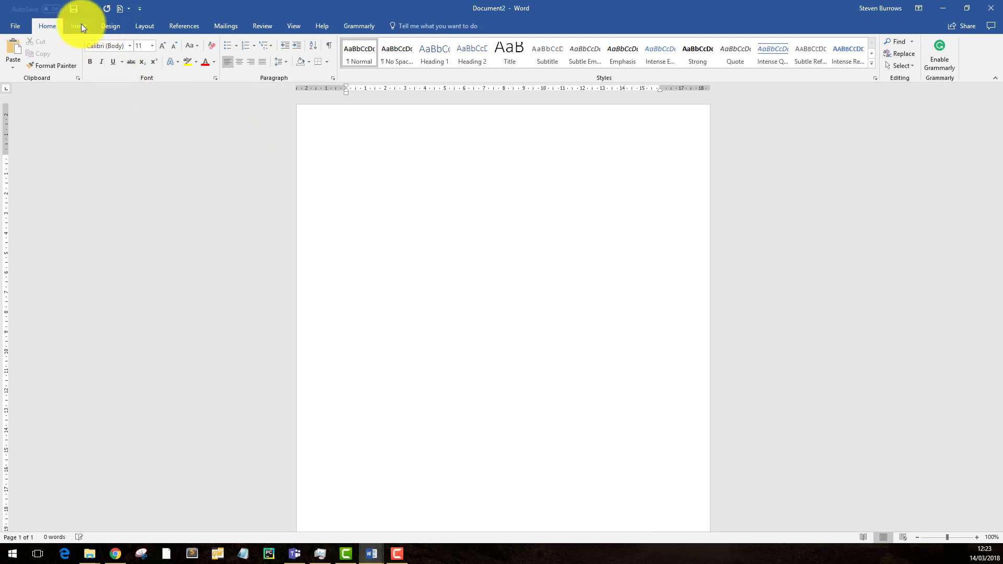
Switch to the Design tab for Document2's page background options.
click(110, 25)
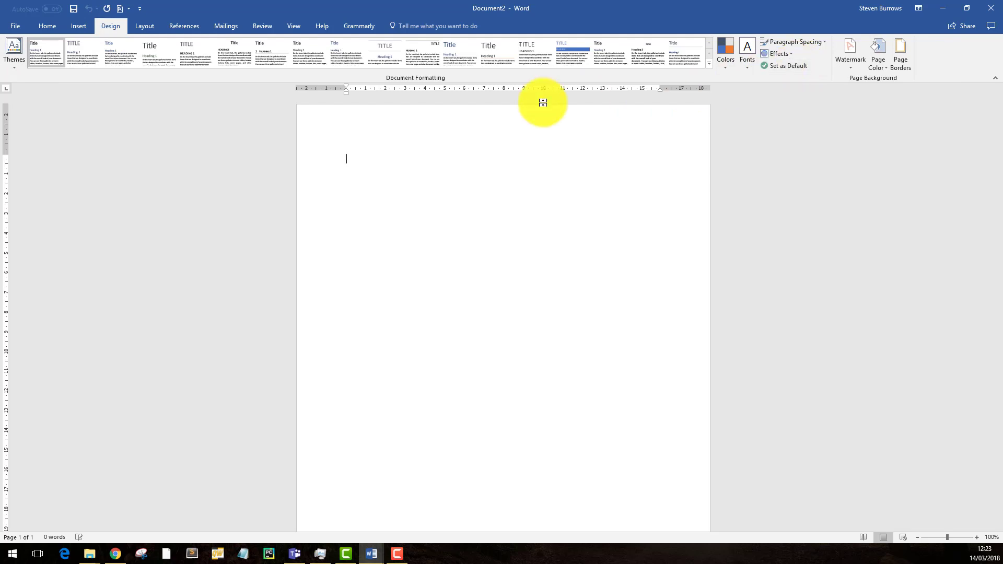
mouse_move(3, 173)
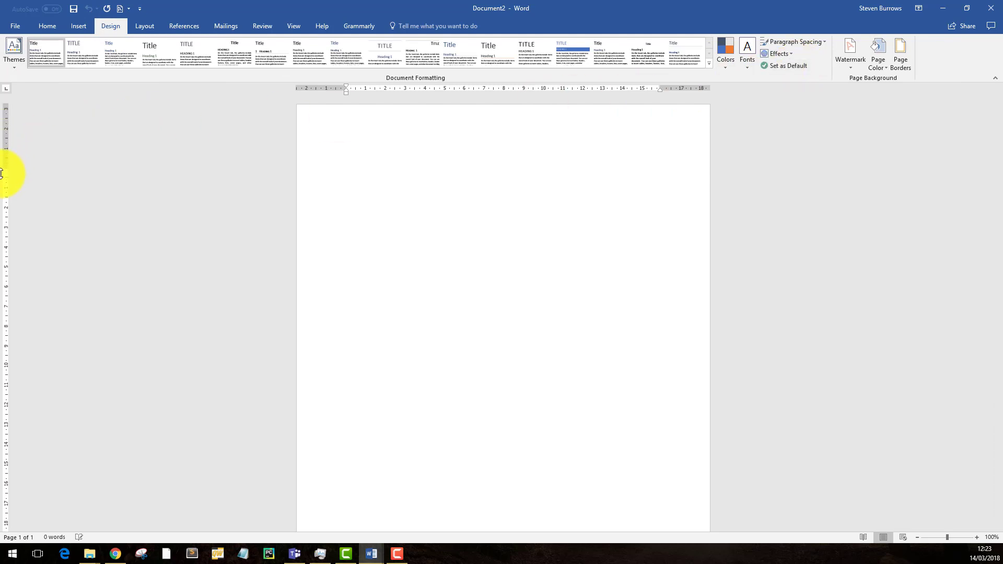
mouse_move(6, 211)
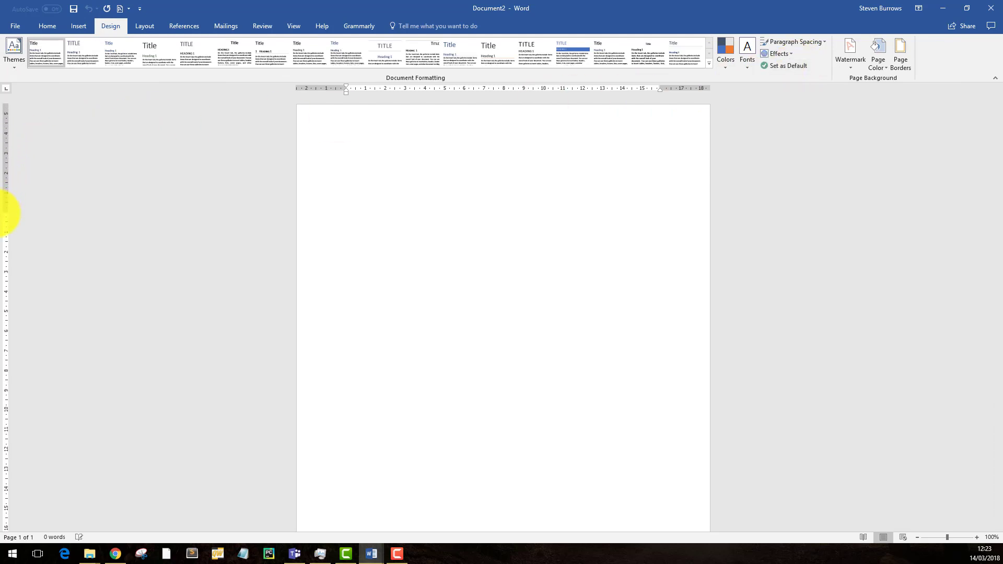
mouse_move(250, 156)
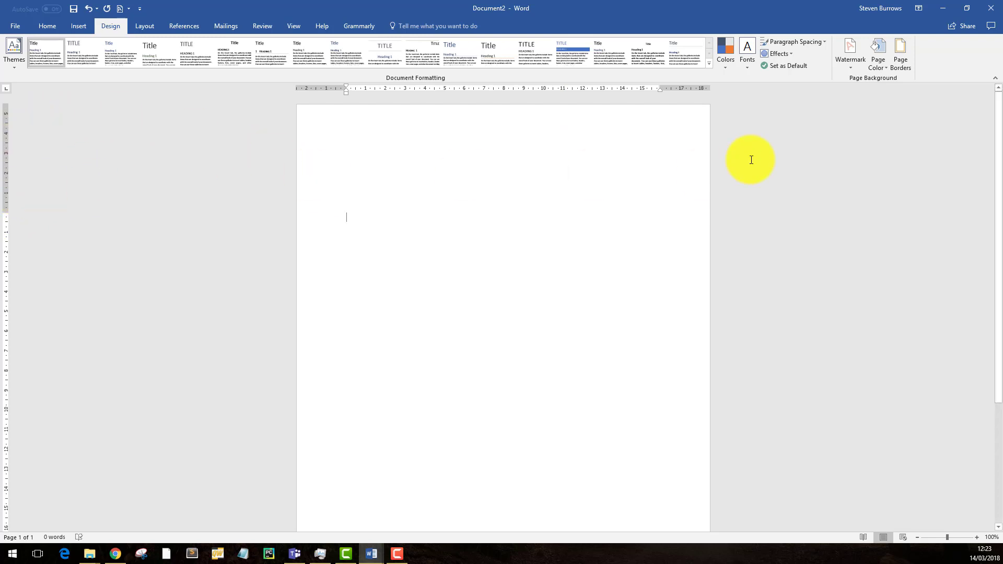
mouse_move(850, 51)
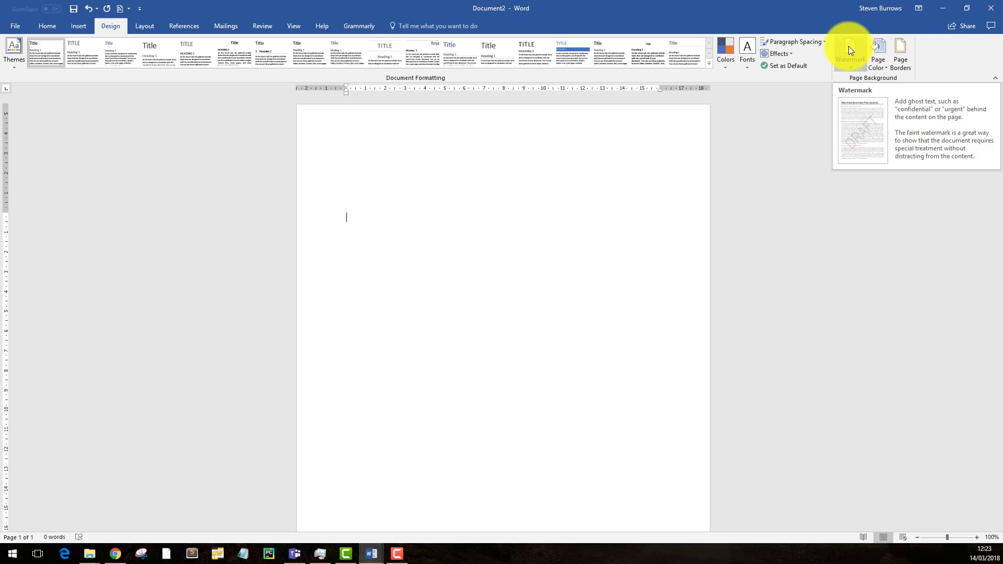
Apply Letterhead4.jpg as a custom picture watermark at 100% scale.
click(849, 52)
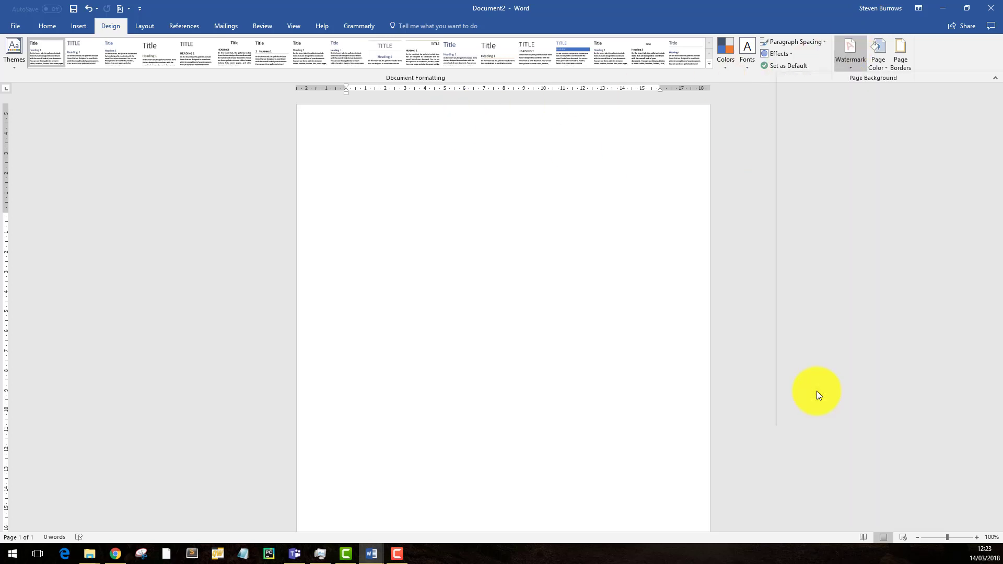
click(850, 53)
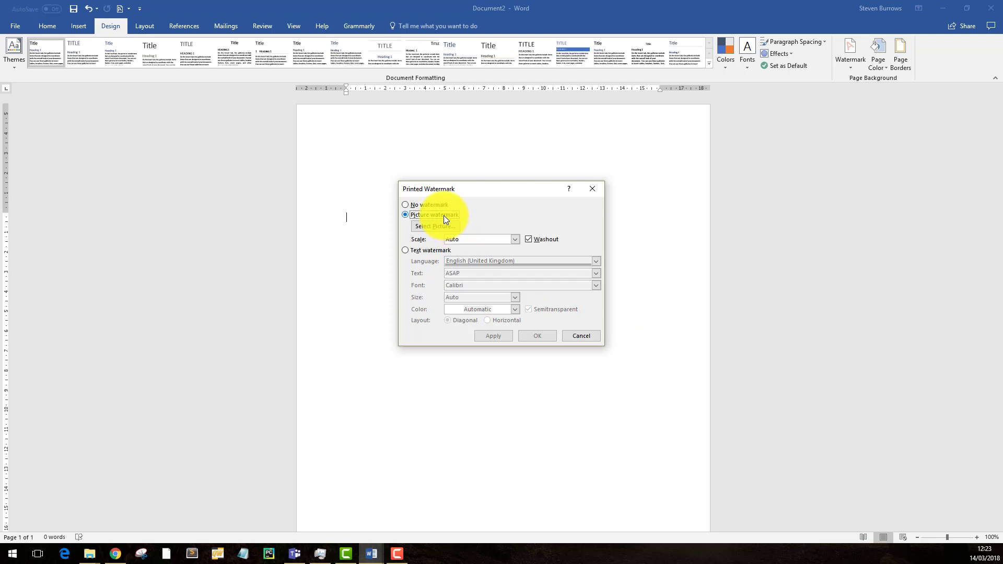
click(434, 225)
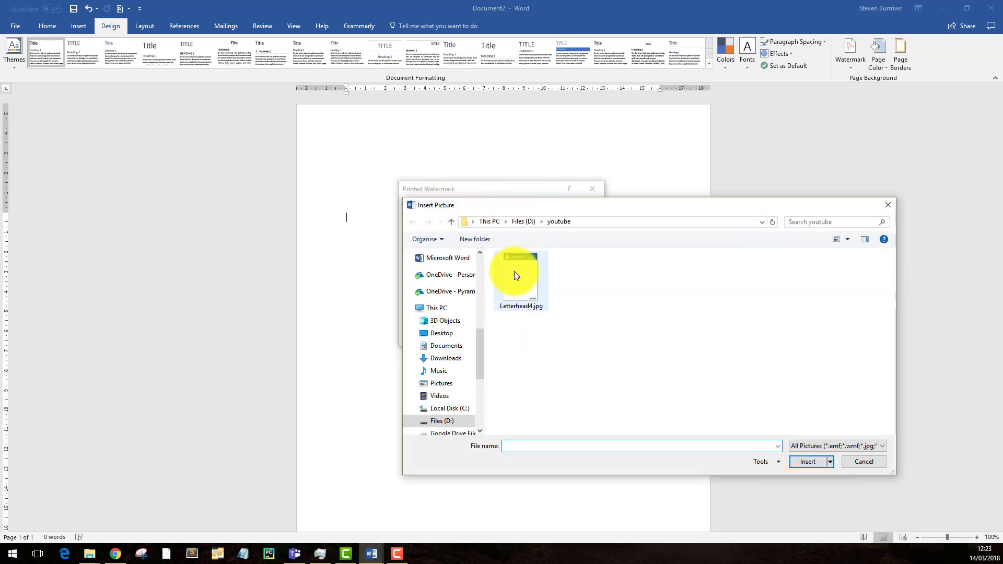
click(520, 277)
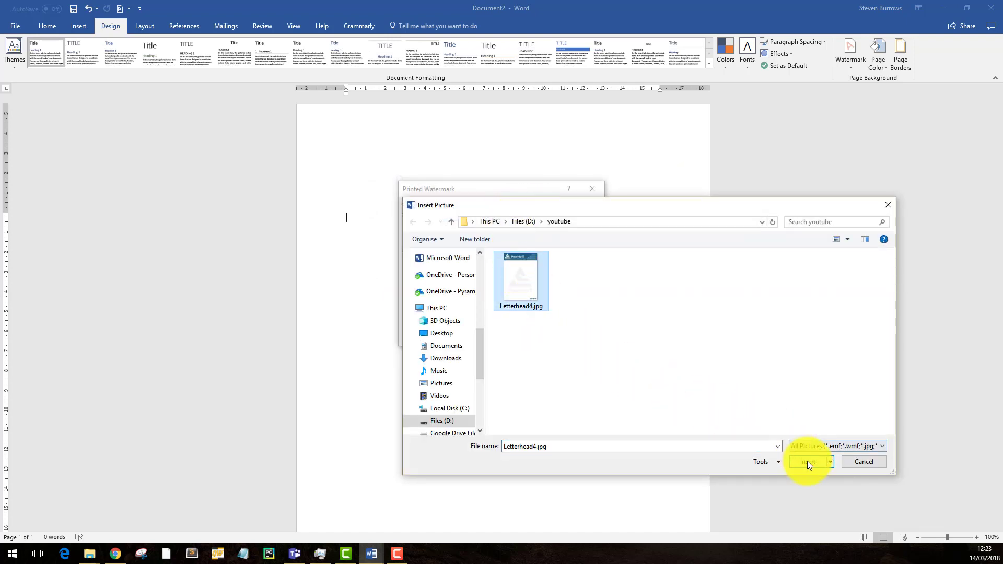
click(807, 461)
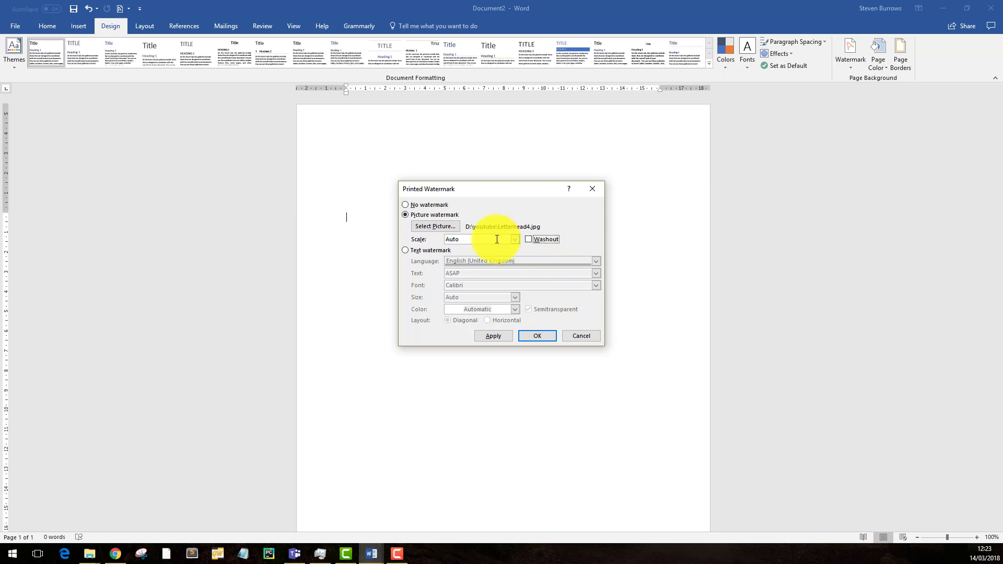
click(515, 239)
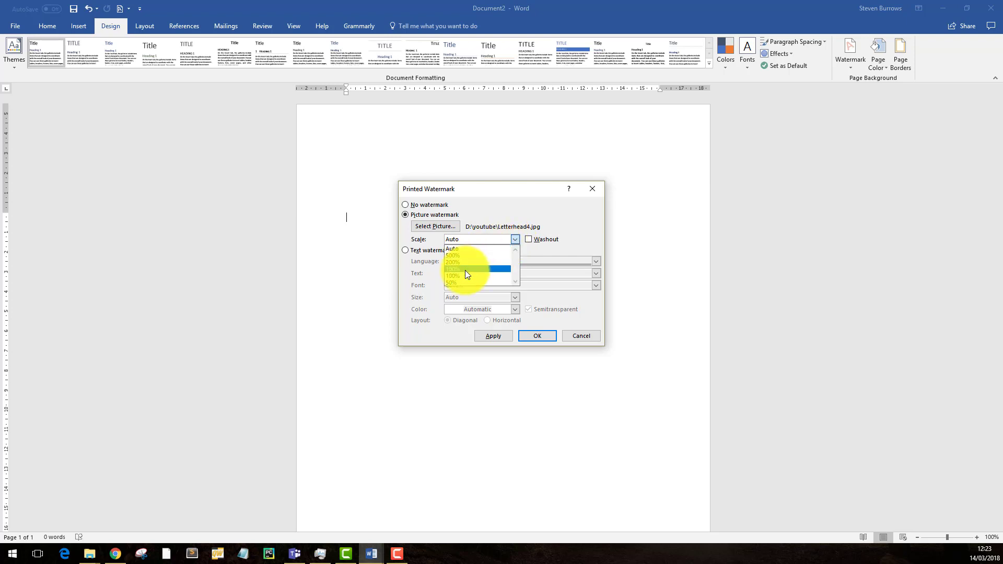
click(452, 268)
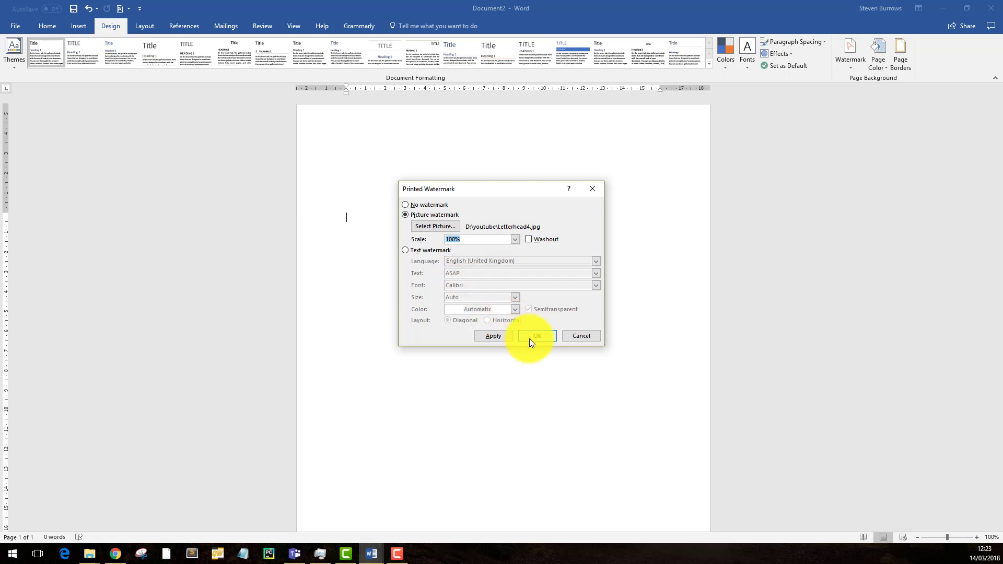
click(537, 336)
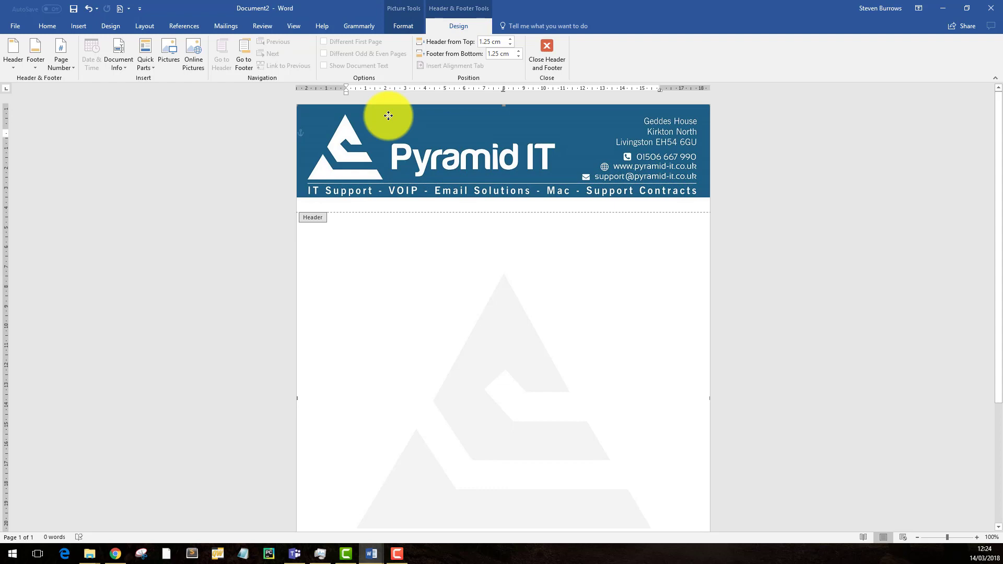
mouse_move(402, 120)
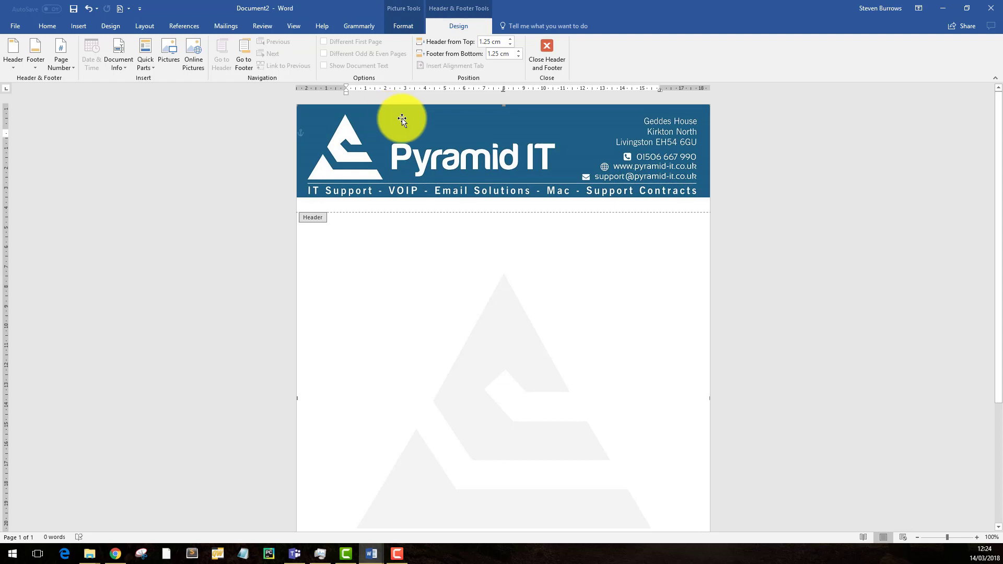
mouse_move(545, 54)
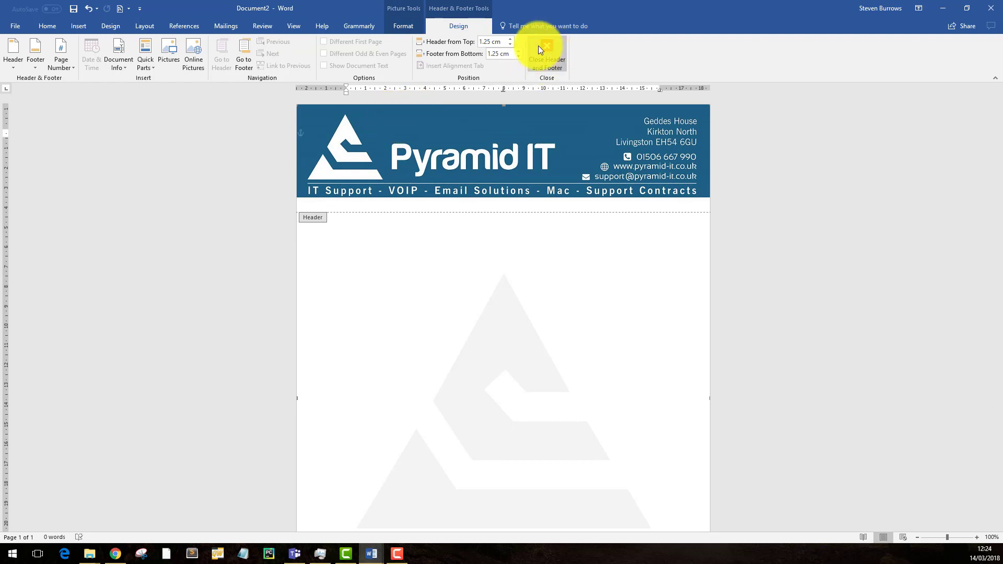
Close Header and Footer to return to Document2's body text.
click(546, 53)
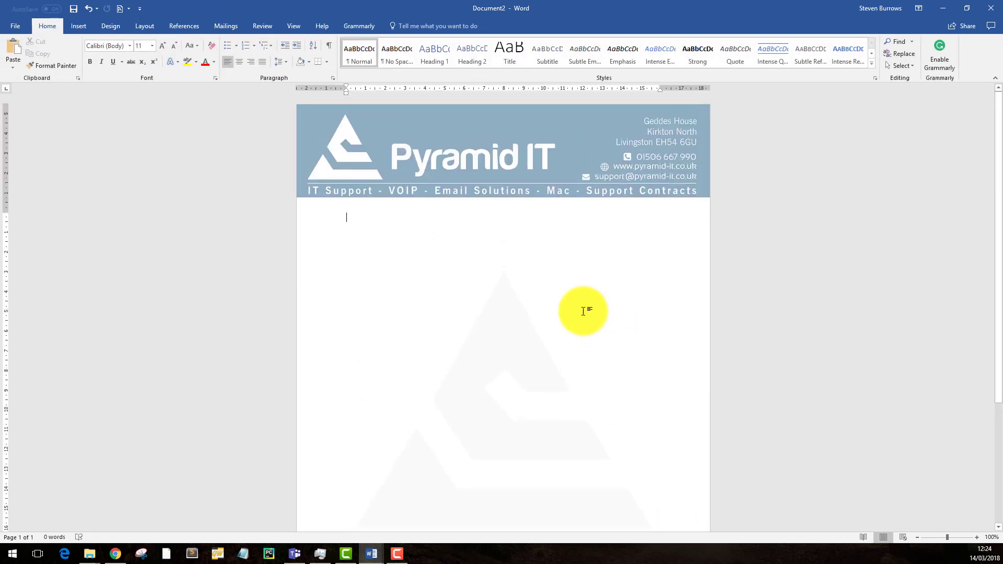
mouse_move(459, 127)
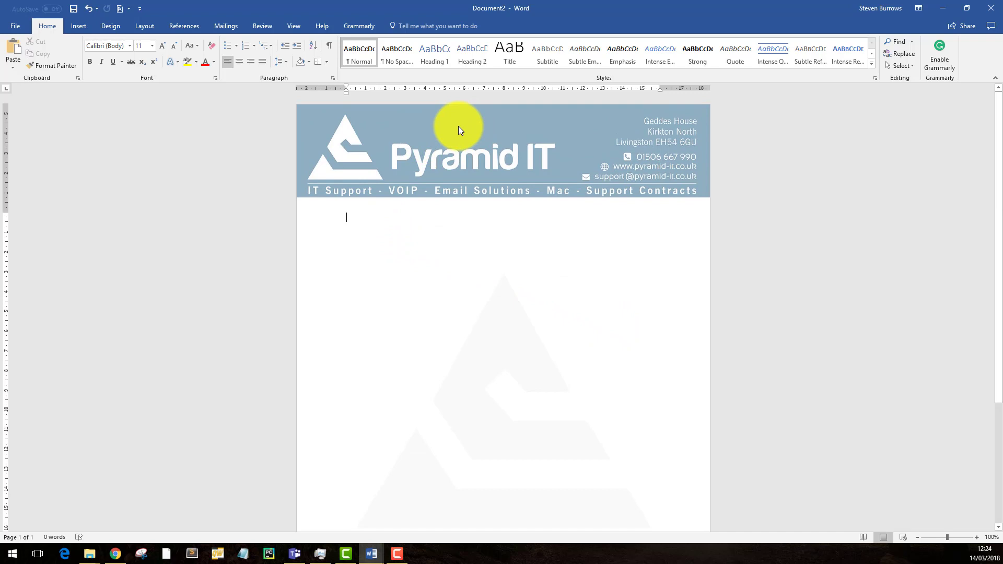
mouse_move(244, 250)
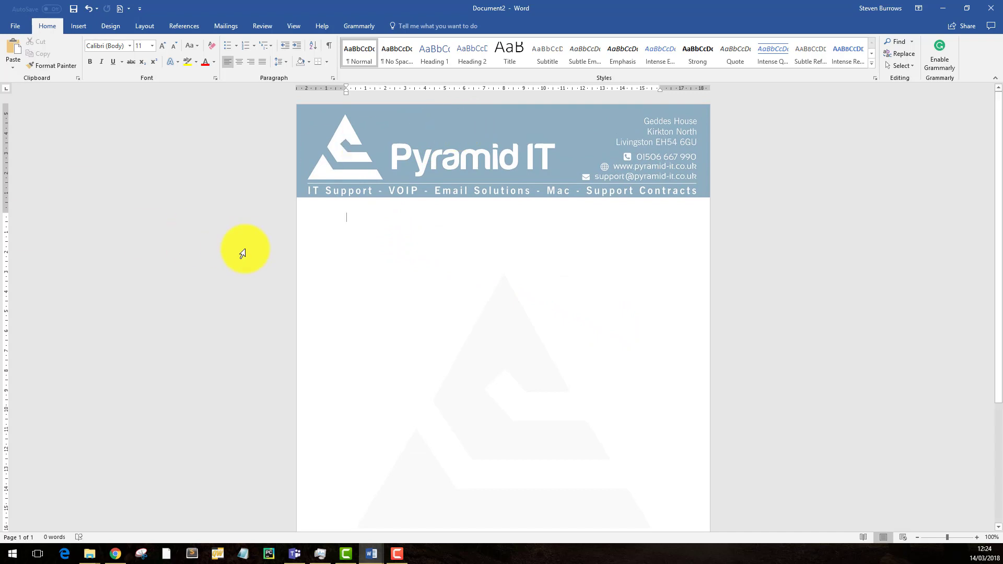
Type 'Doc 2' and save the document into the youtube folder on drive D.
text(d)
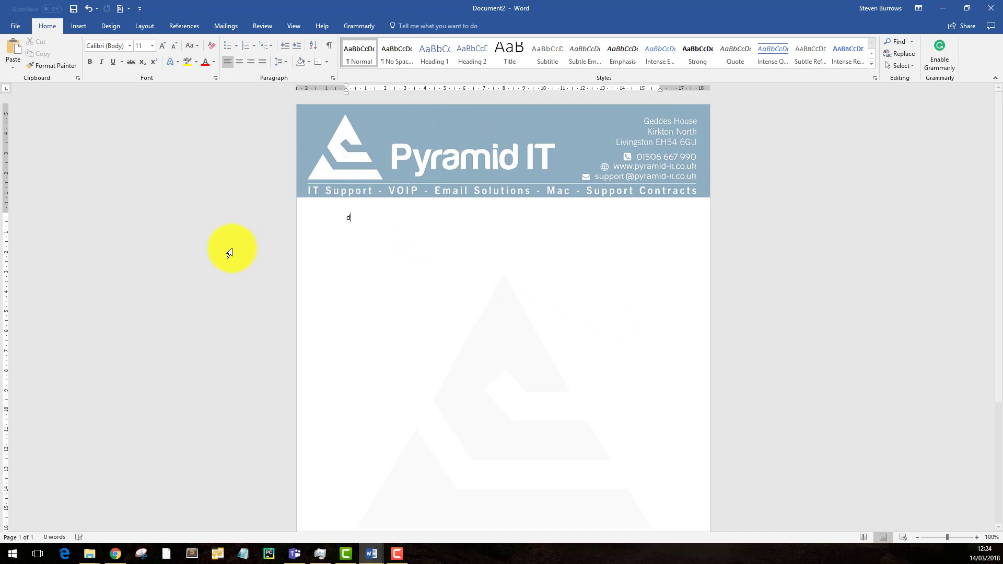
text(Doc 2)
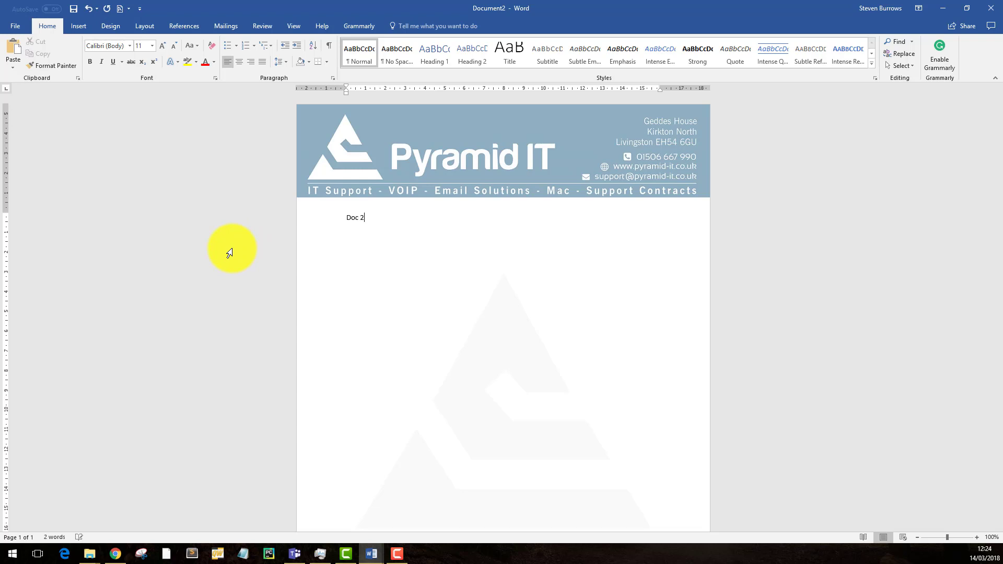
click(14, 25)
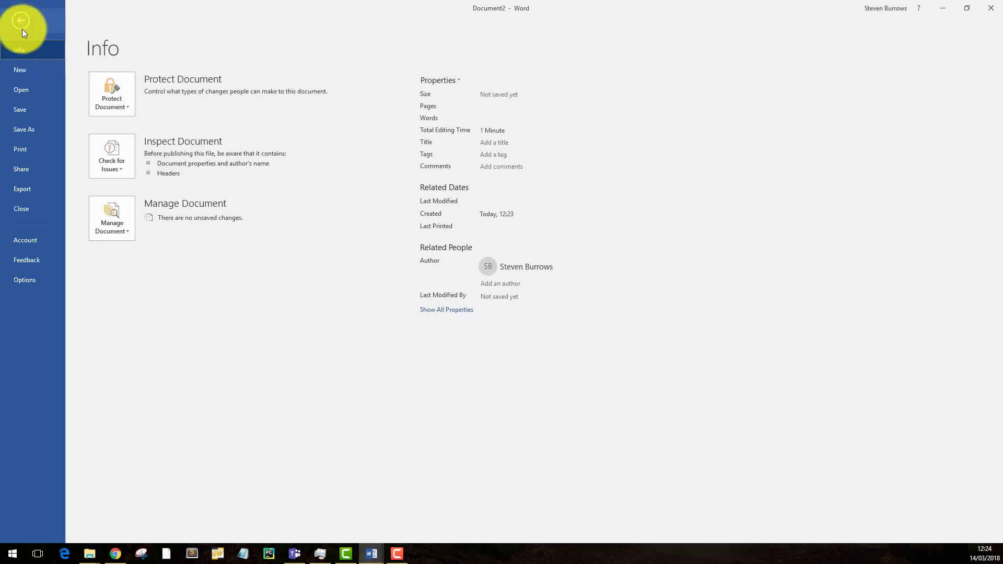
click(24, 129)
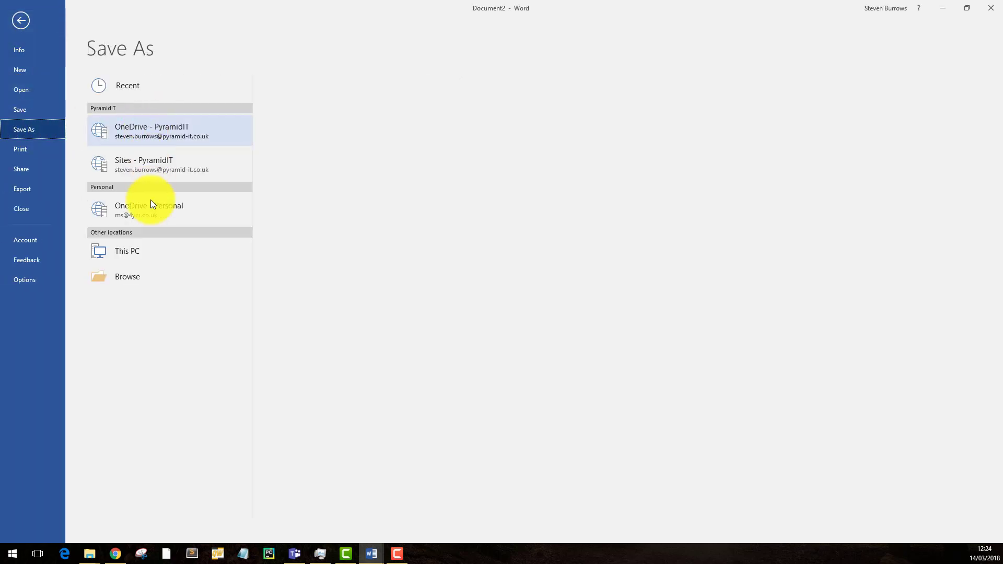
click(127, 276)
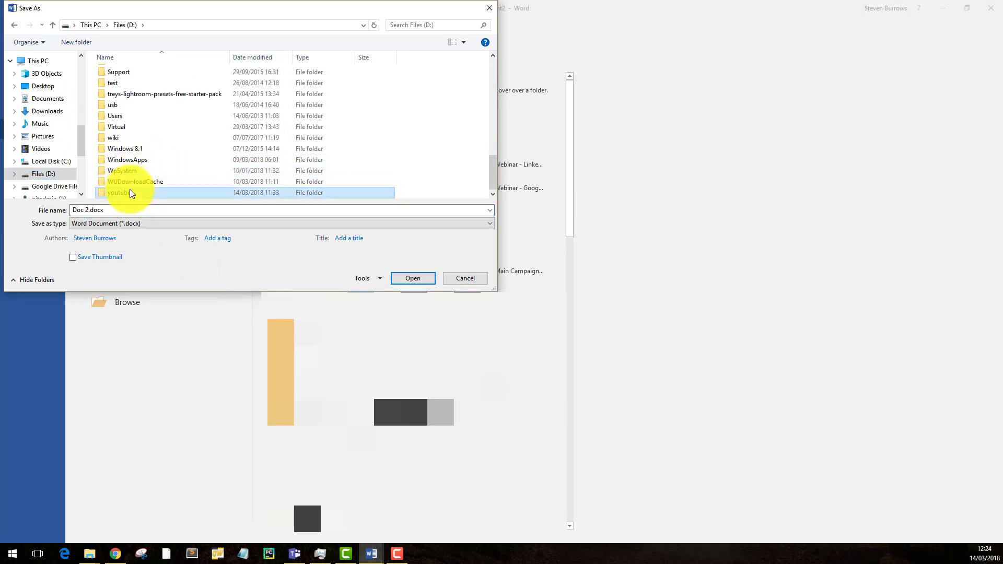
double_click(119, 193)
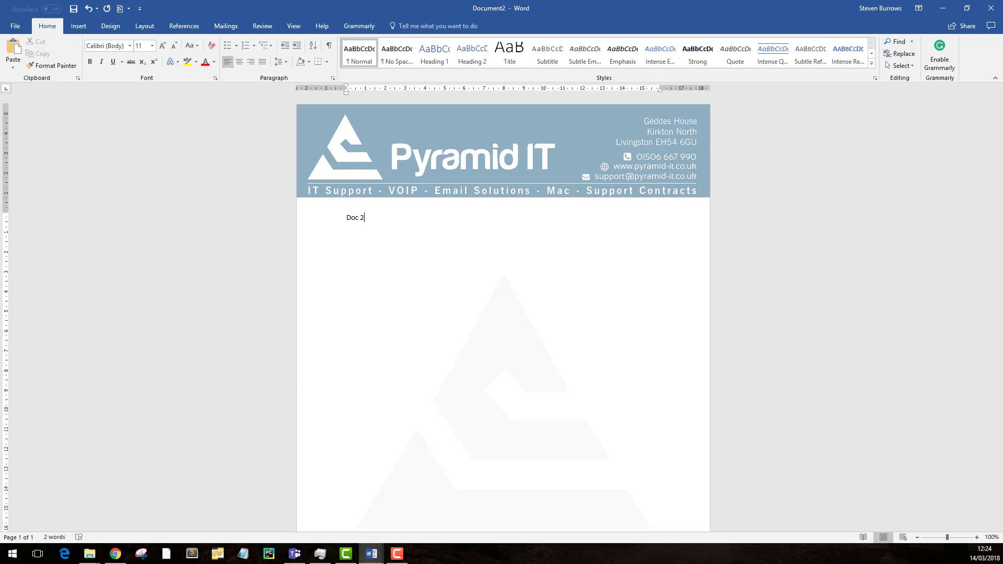
click(421, 553)
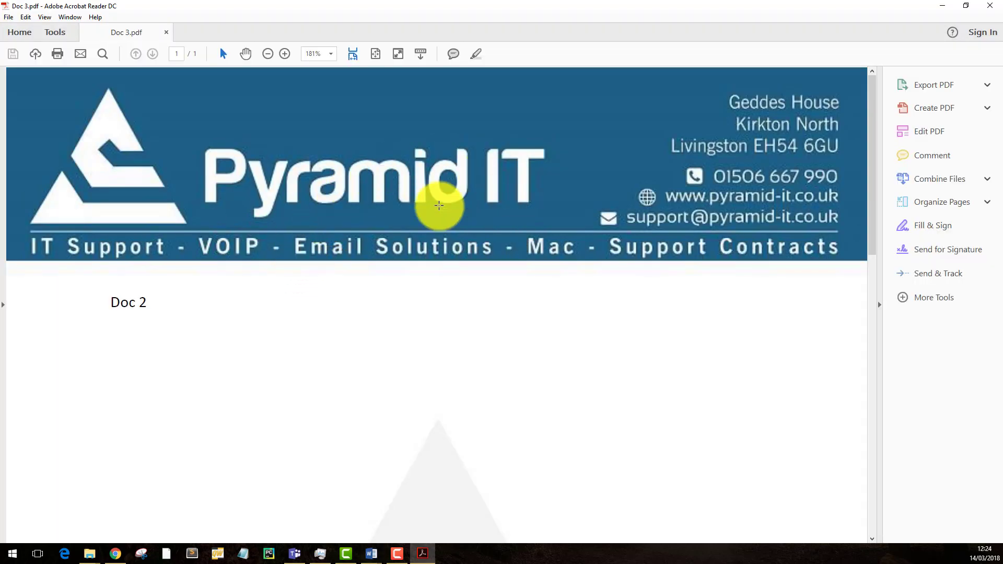
Set the Acrobat zoom to 100% to view the whole Doc 3.pdf page.
click(330, 54)
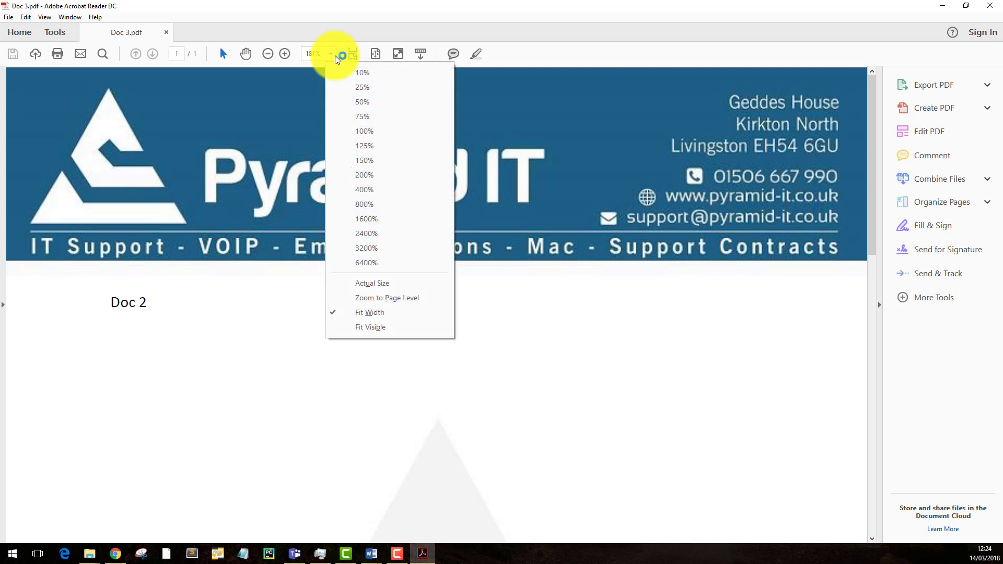
click(364, 131)
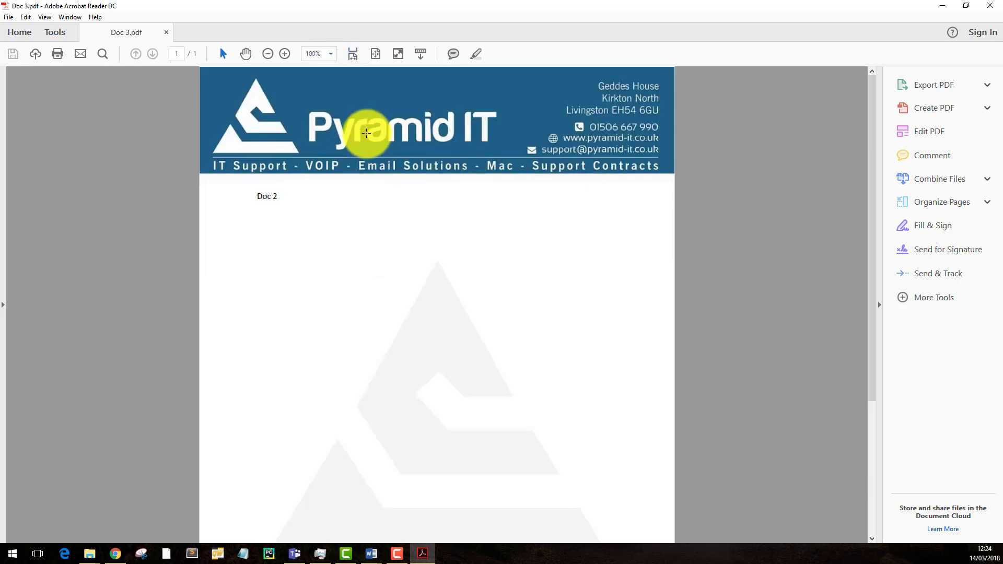
mouse_move(694, 173)
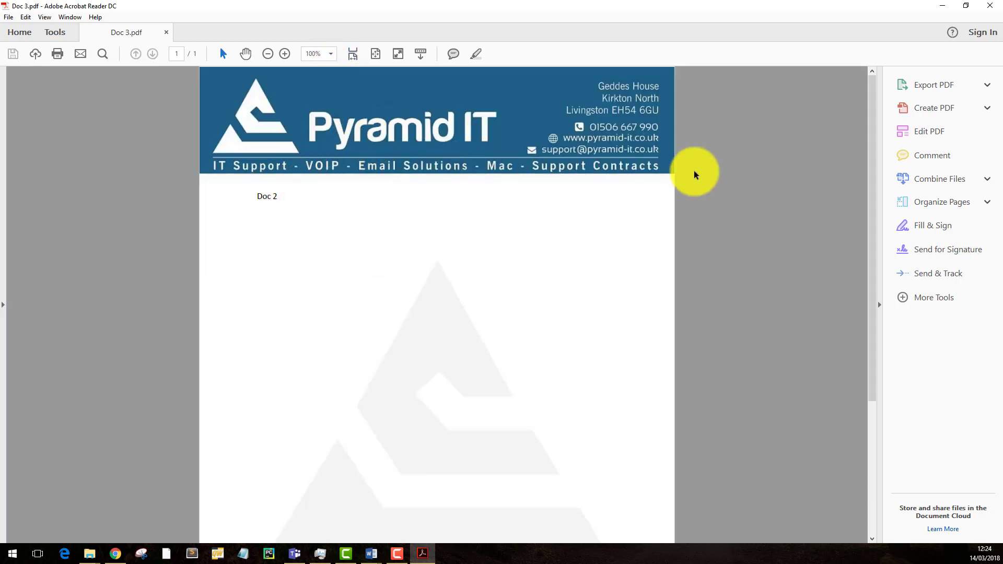
mouse_move(764, 139)
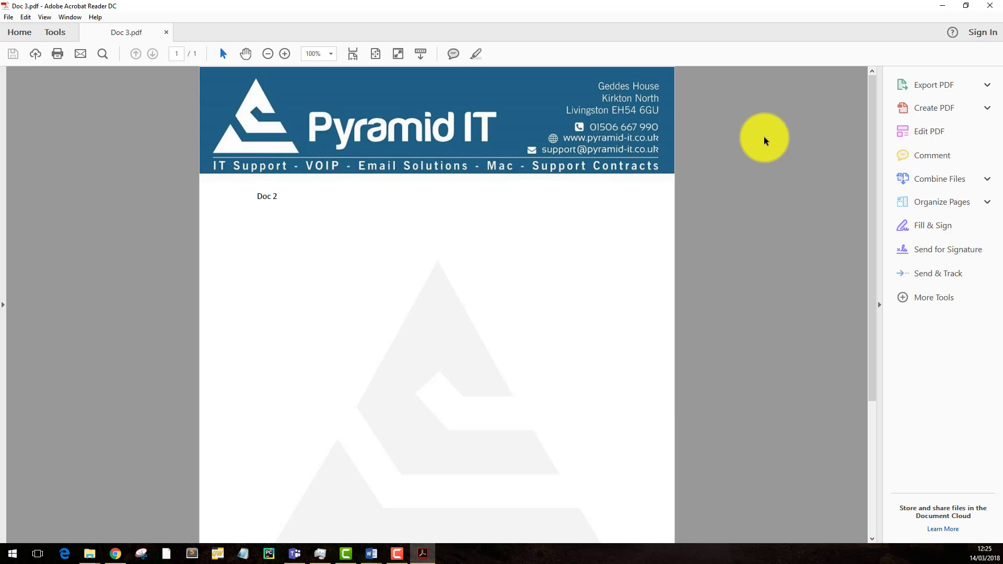
mouse_move(766, 136)
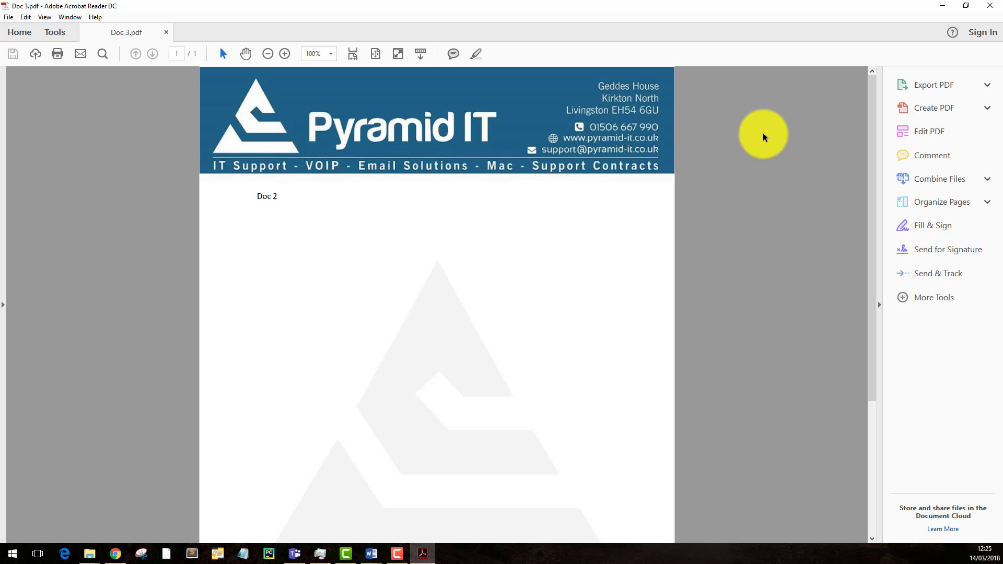
mouse_move(763, 131)
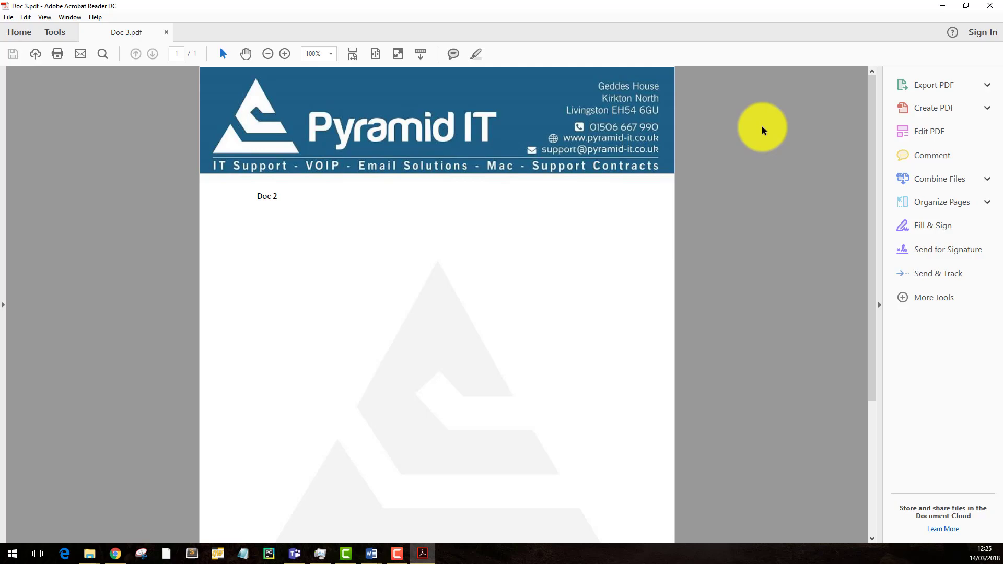